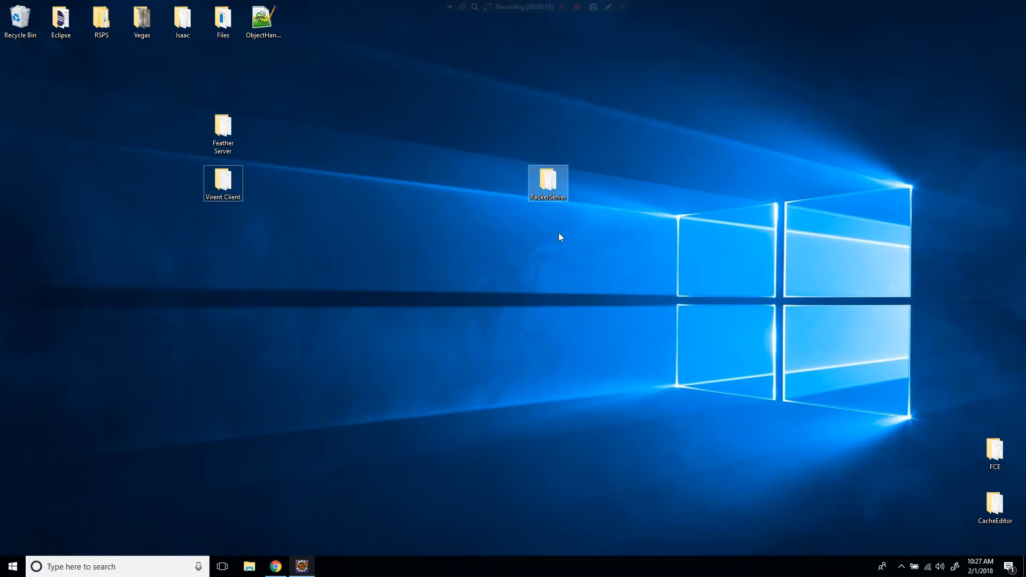
- Briefly look into the PackerServer folder on the desktop and close it again
double_click(547, 181)
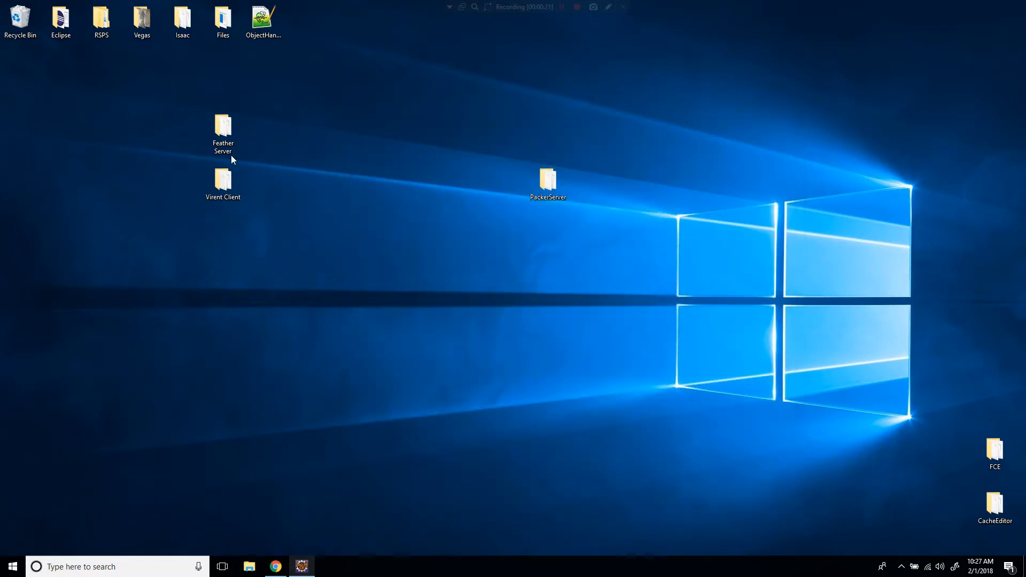
click(548, 183)
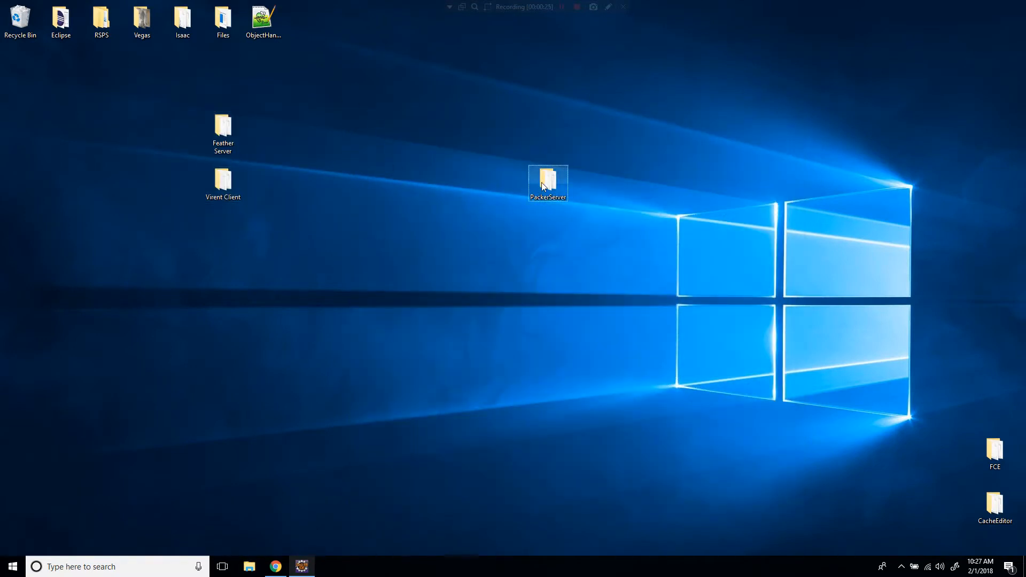
double_click(547, 183)
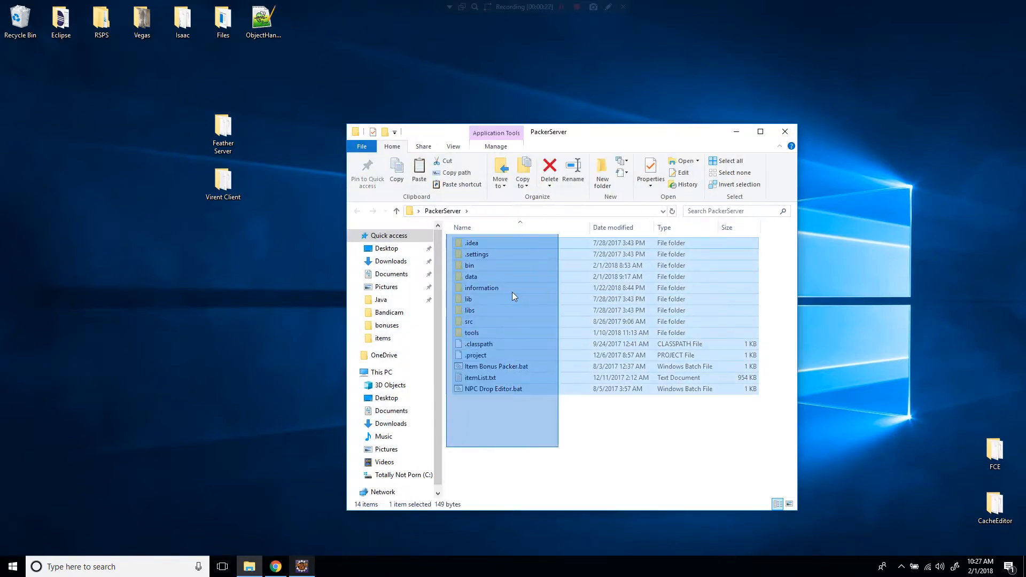
click(784, 131)
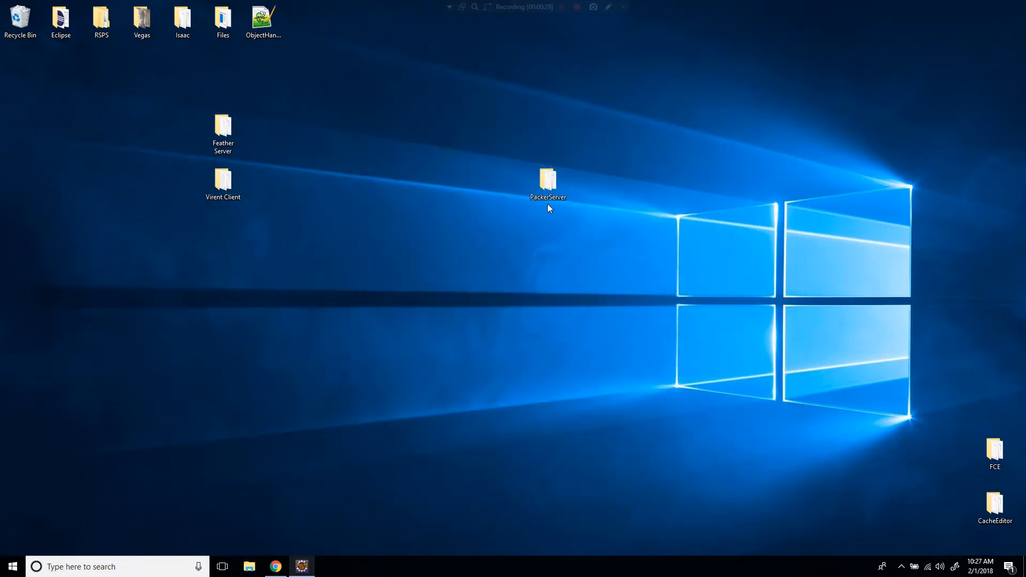
click(547, 182)
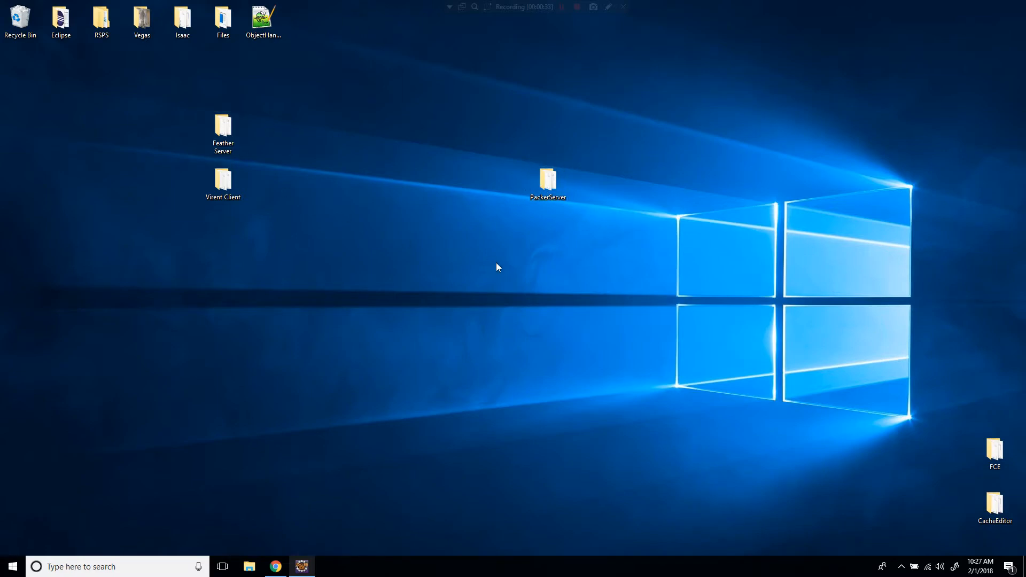
click(547, 183)
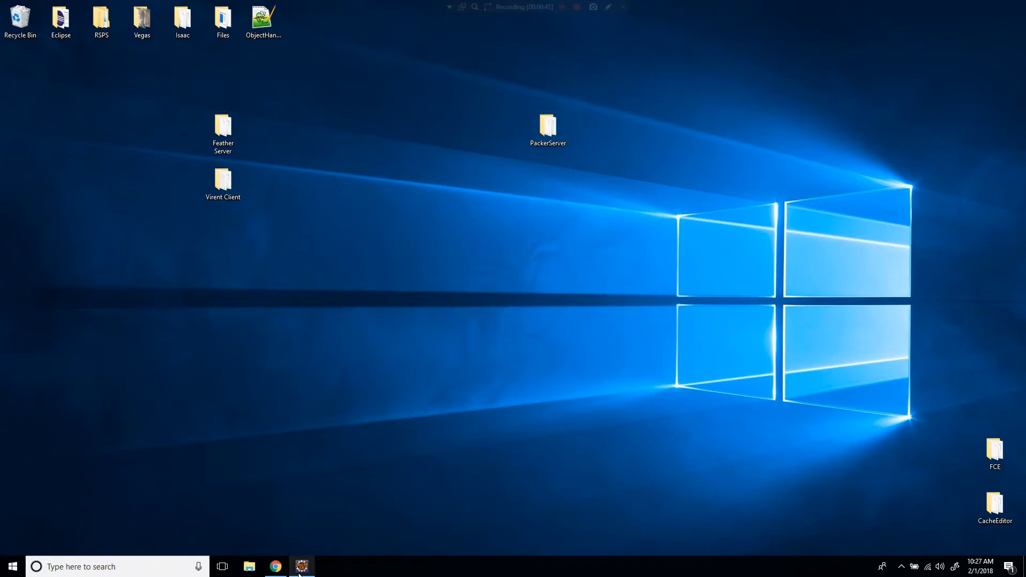
- From Eclipse, launch the Feather Server Launcher so the Virent client shows Equipment Bonuses at +0
click(301, 566)
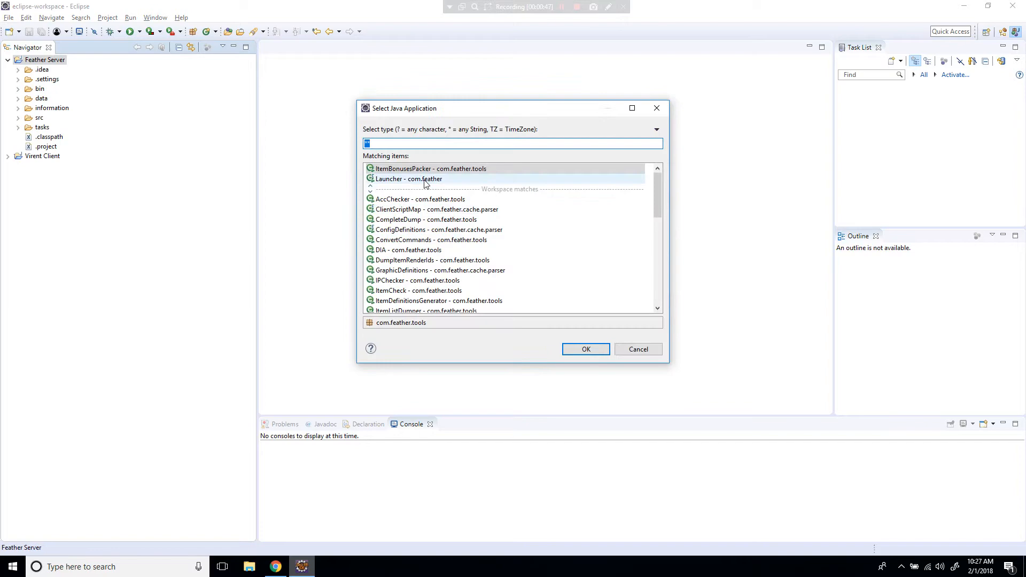
click(585, 348)
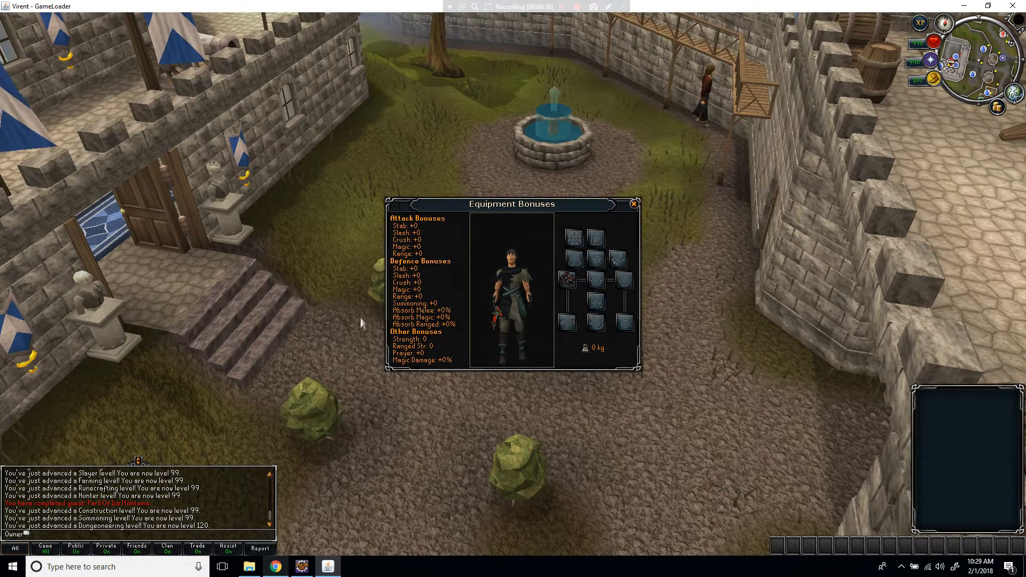
- Set the game aside and bring the PackerServer folder back up in File Explorer
click(631, 203)
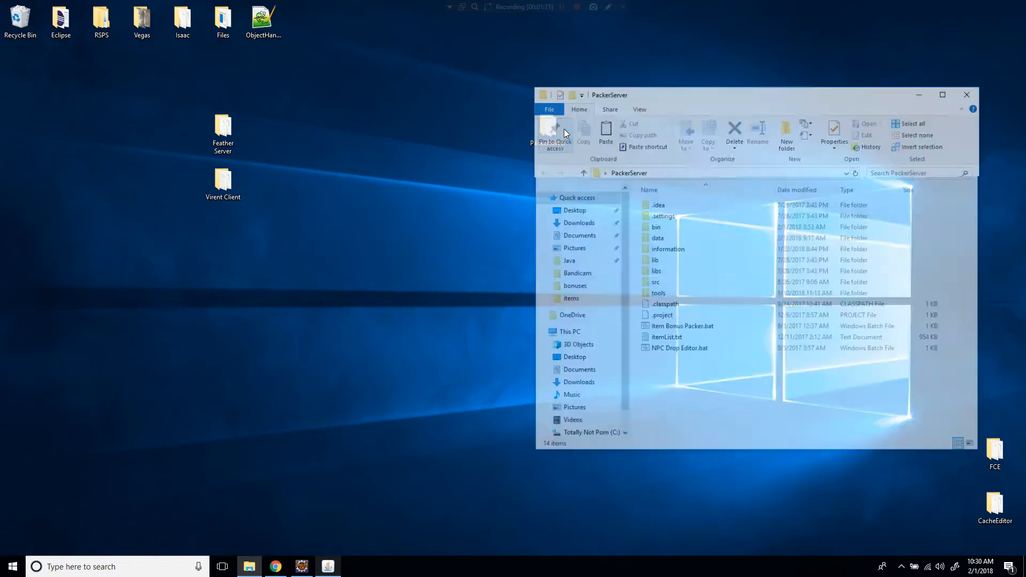
- Navigate into PackerServer's data > items > bonuses folder and move down toward 4151.txt
double_click(668, 249)
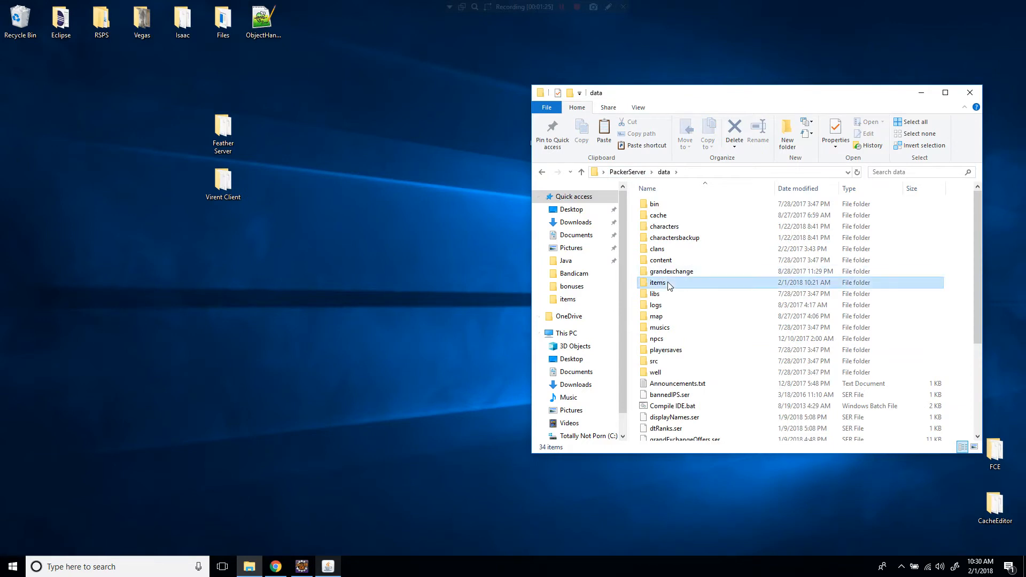
double_click(657, 282)
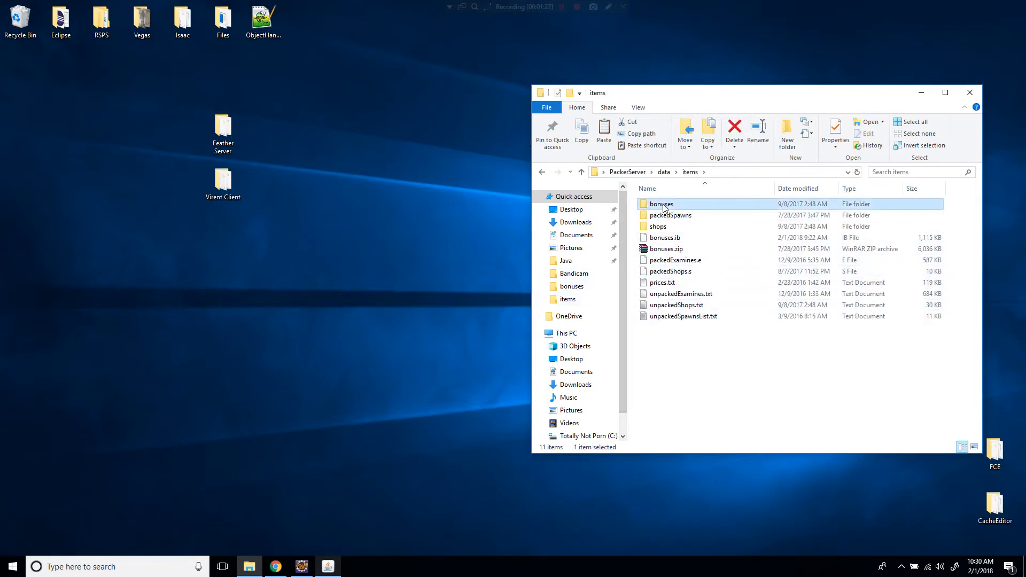
double_click(662, 203)
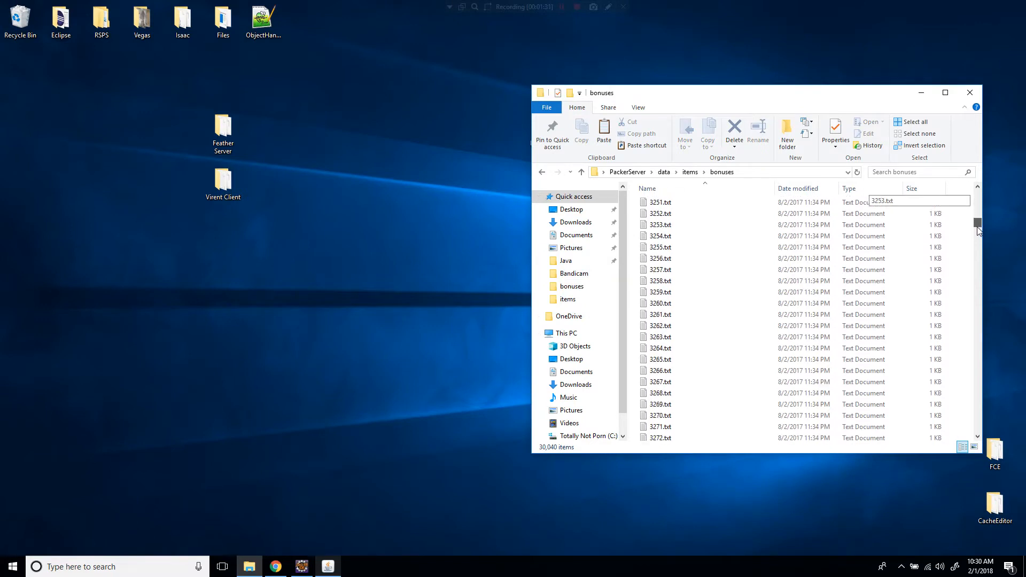
scroll(down, 3)
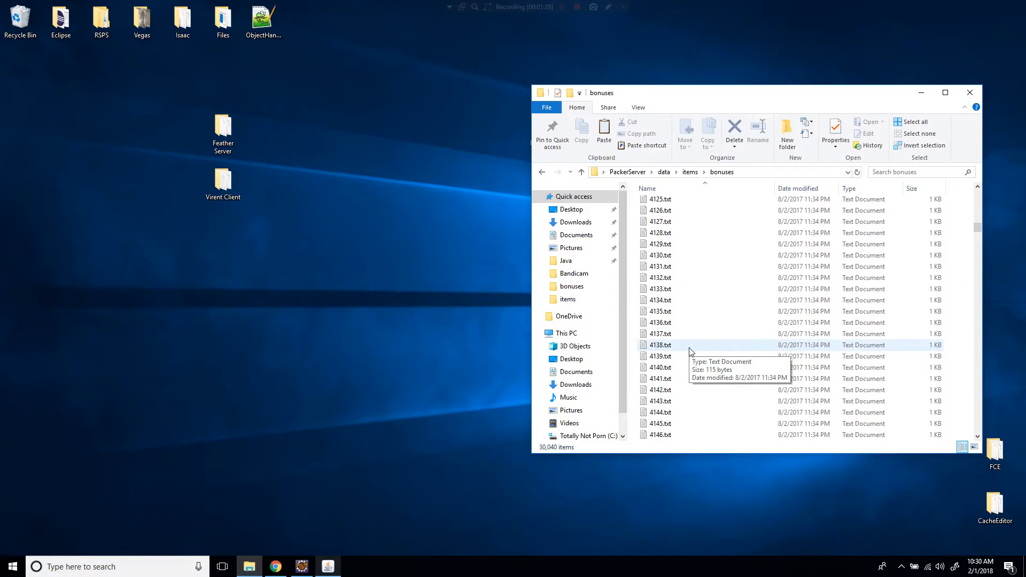
- Edit 4151.txt so the whip's bonus values read 99, then save and close it
double_click(660, 389)
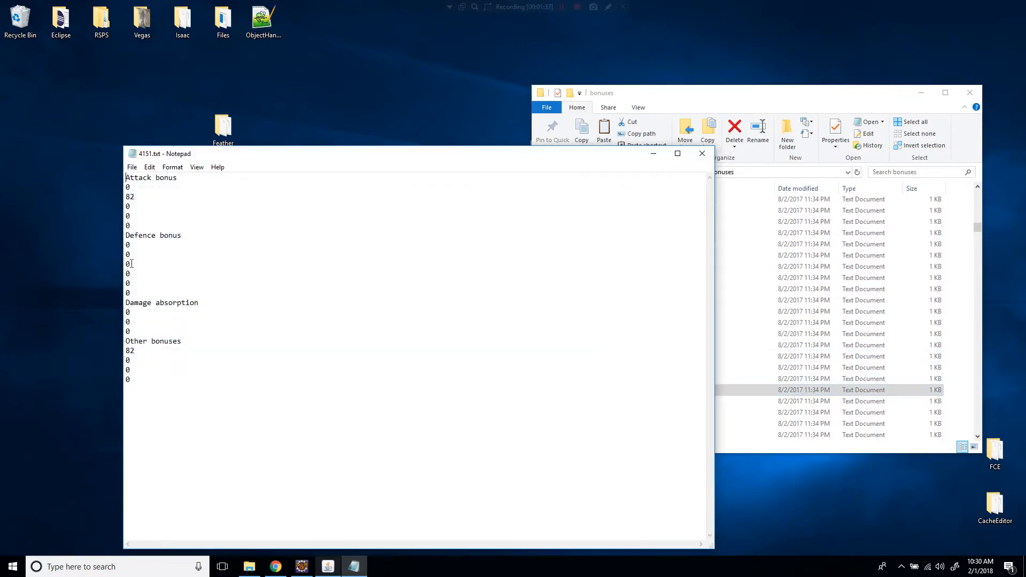
text(99)
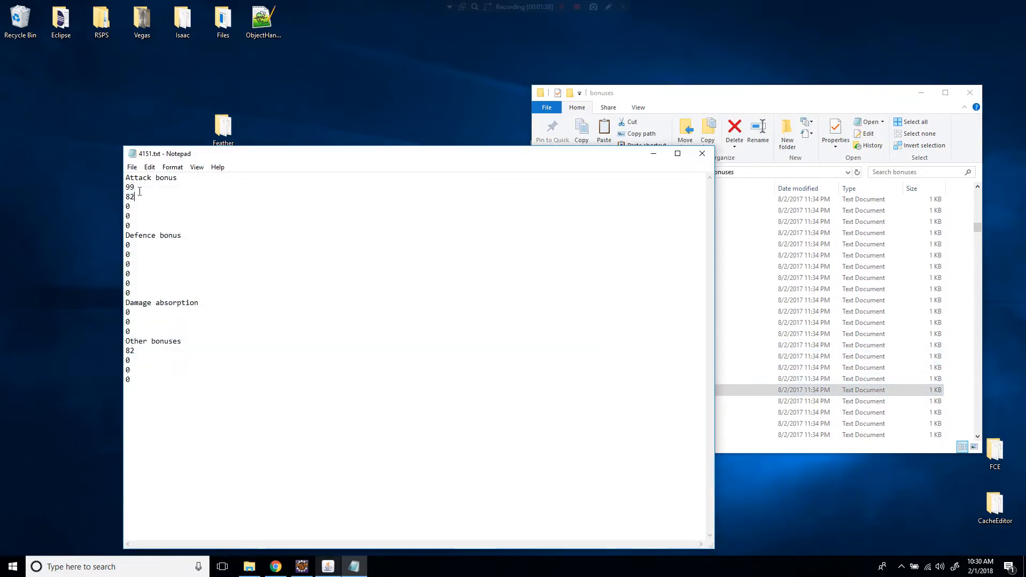
text(99)
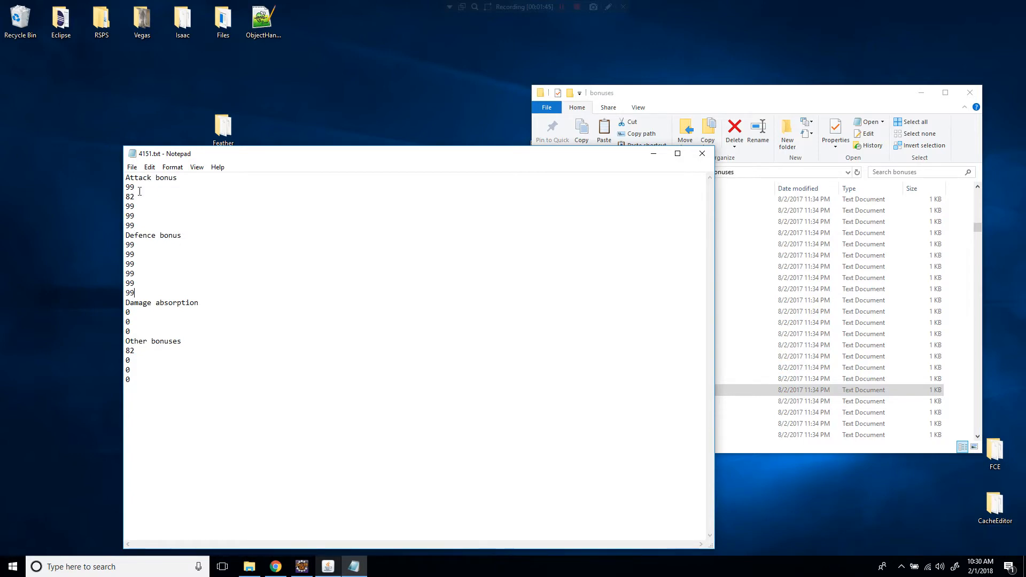
text(99)
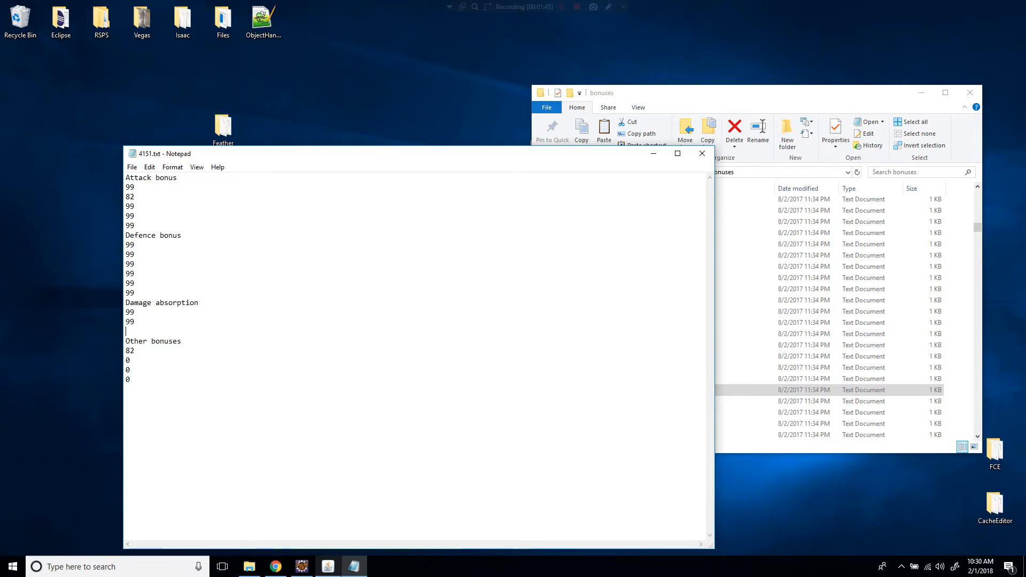
text(99)
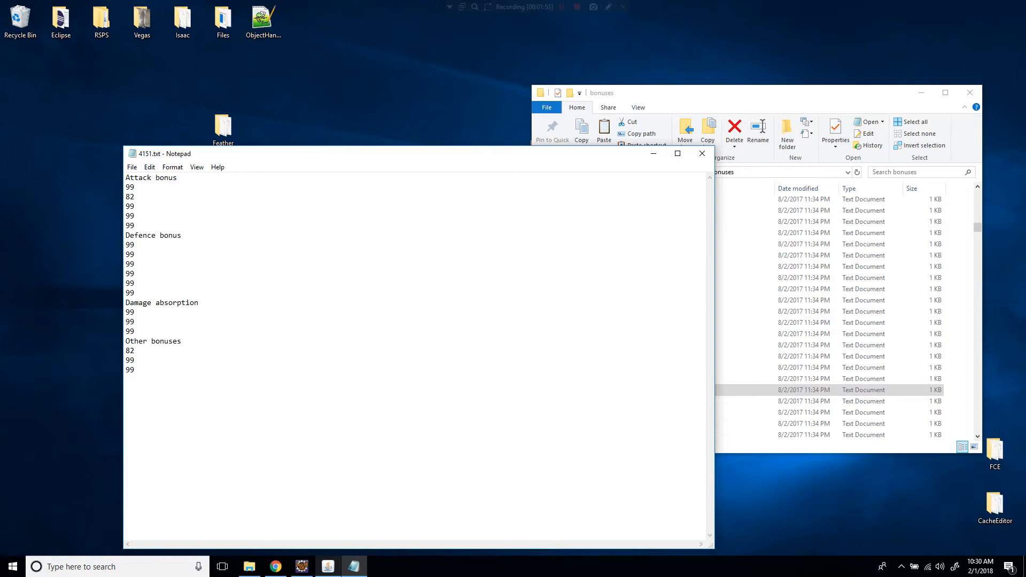
click(702, 153)
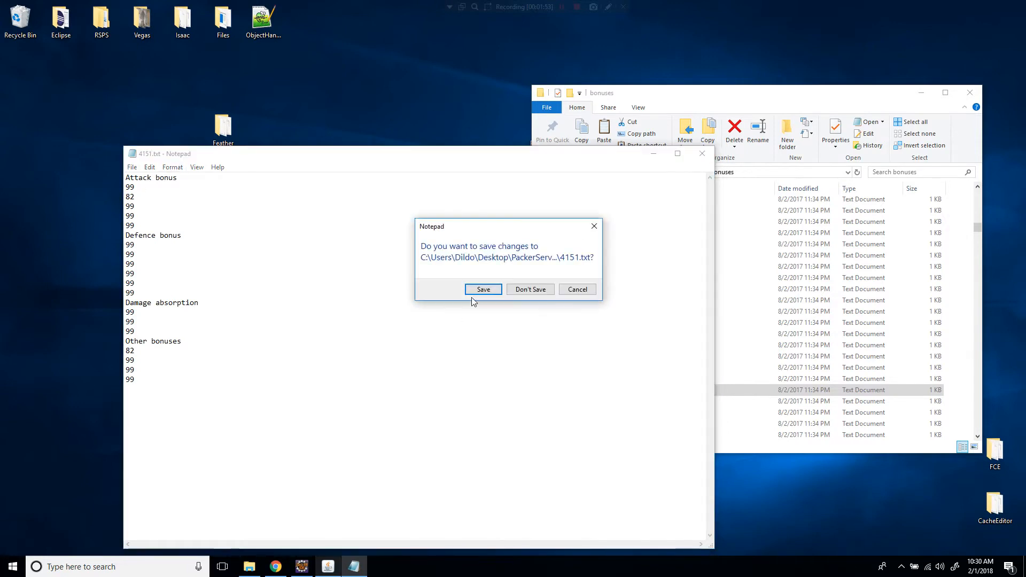
click(482, 289)
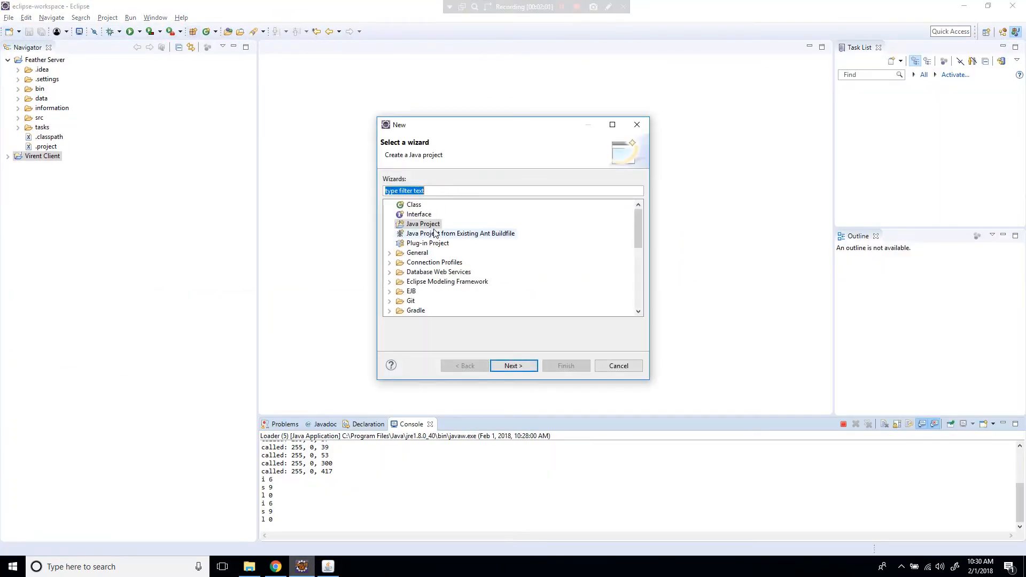
- Create the PackerServer Java project from the existing Desktop\PackerServer folder and expand it
click(513, 365)
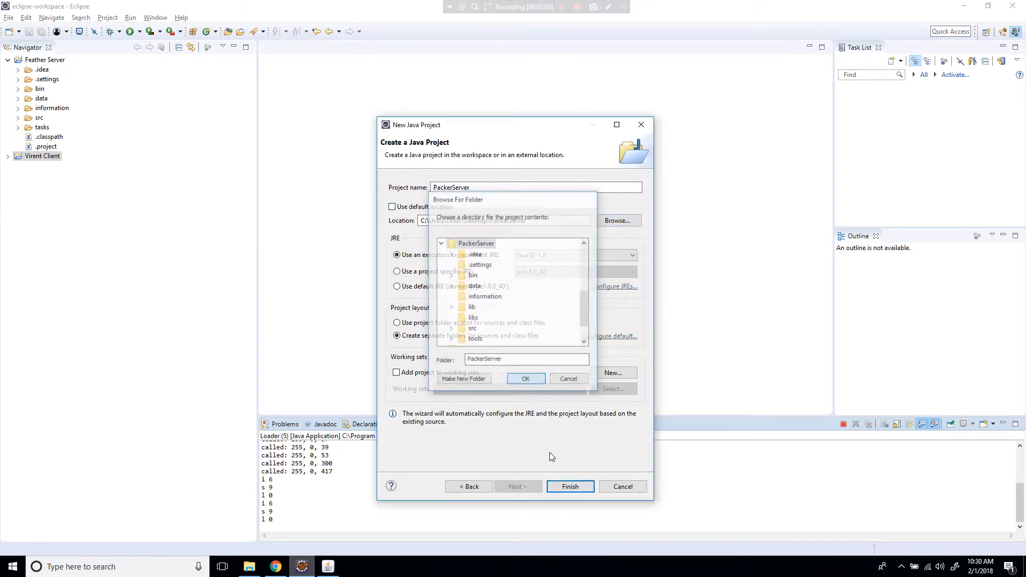
click(525, 378)
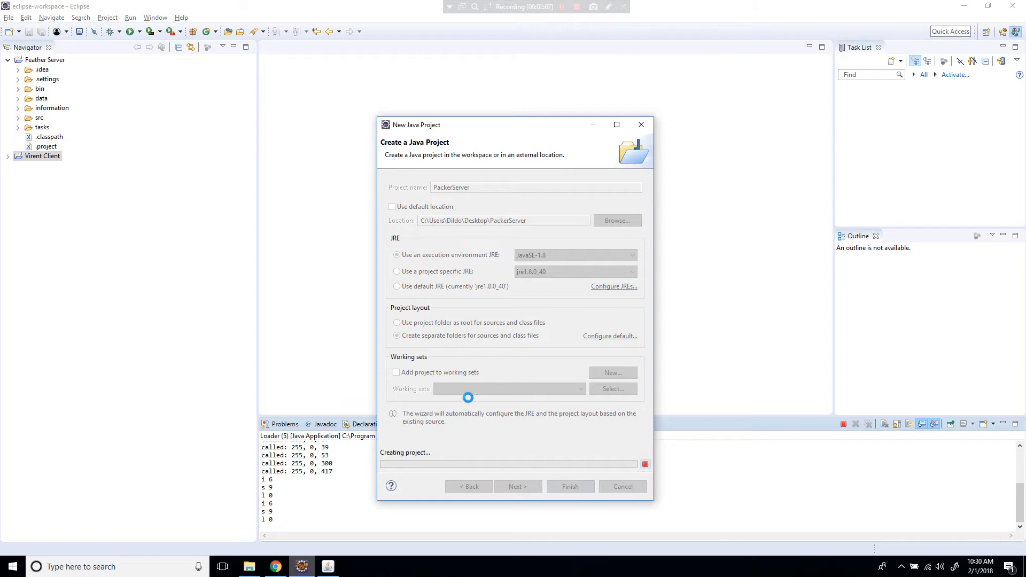
click(569, 486)
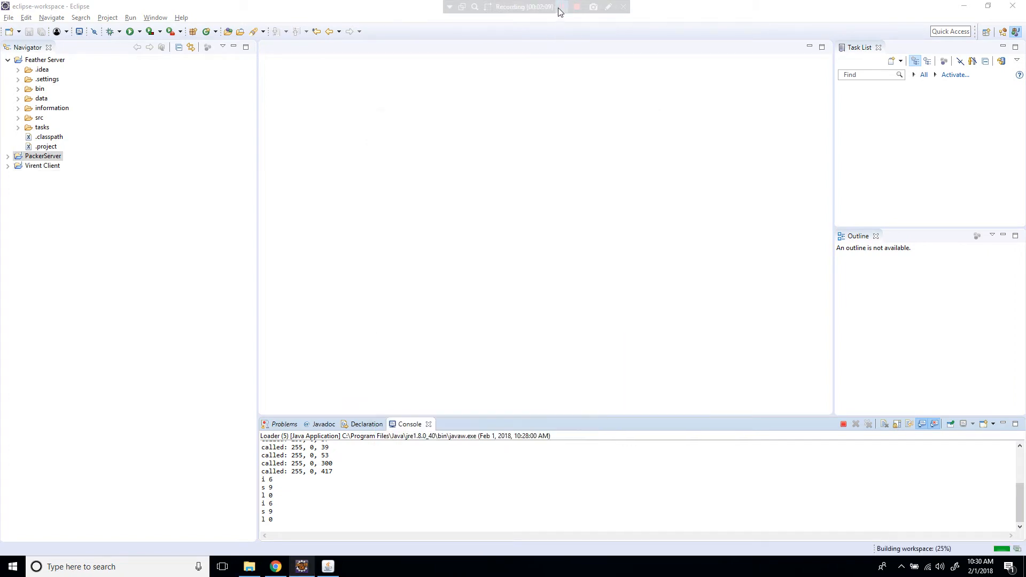
click(44, 156)
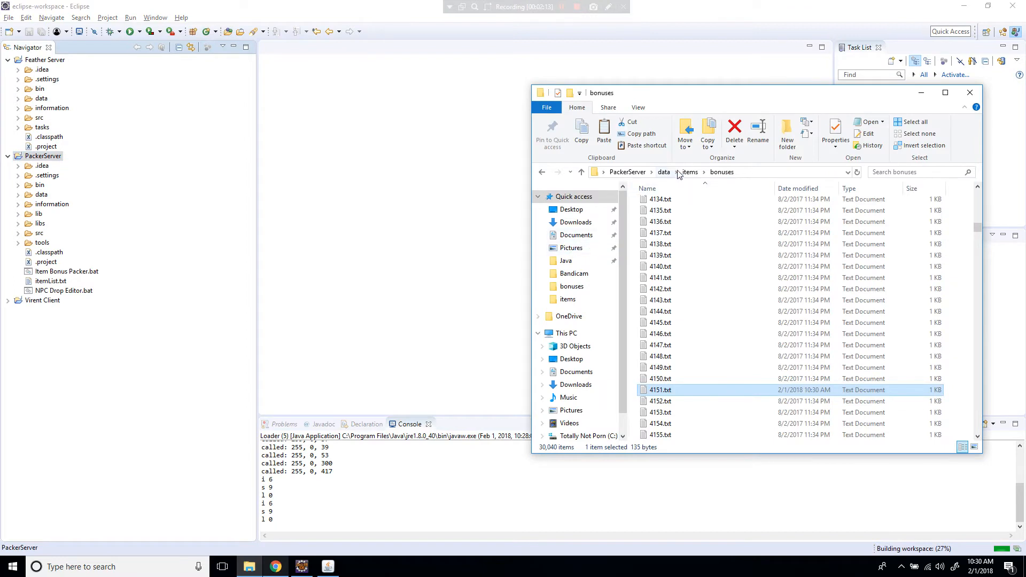
click(688, 171)
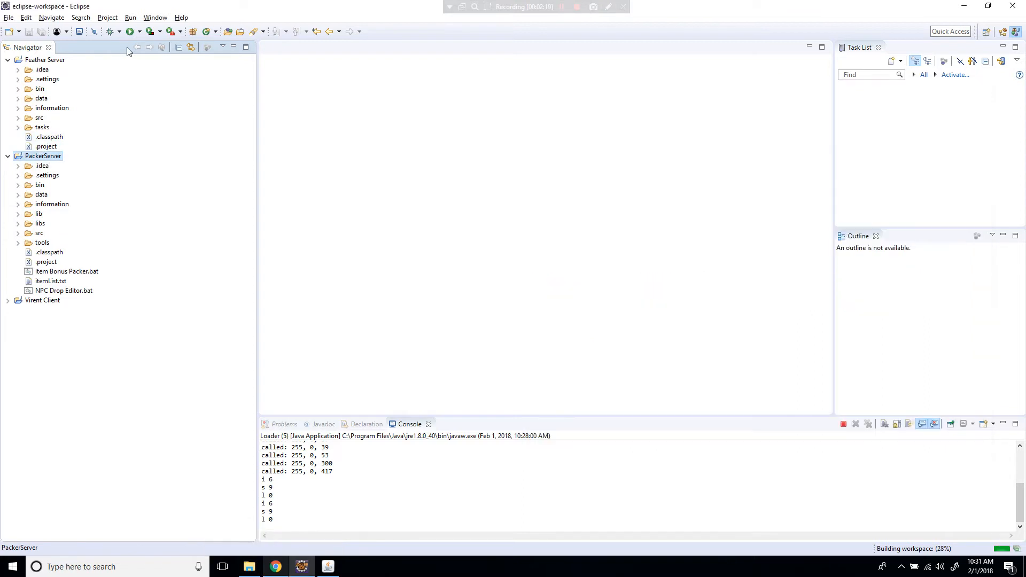
- Run the ItemBonusesPacker (com.rs.tools) application from the PackerServer project
click(130, 31)
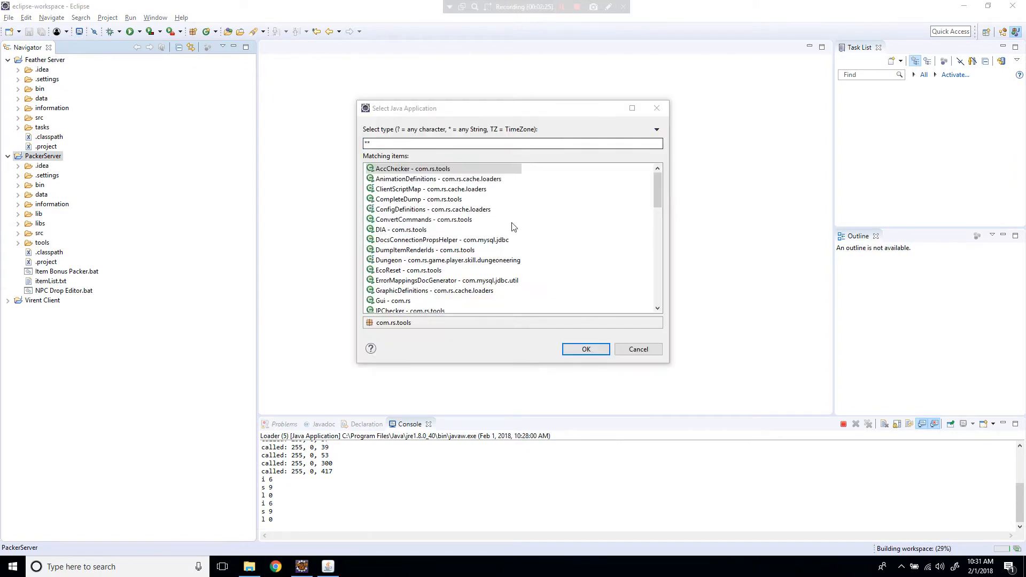
scroll(down, 3)
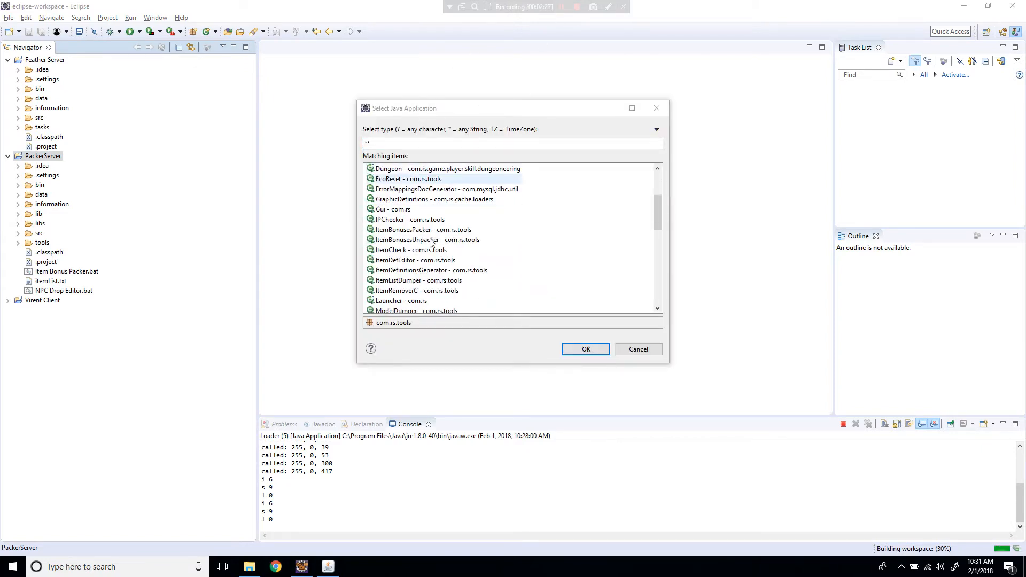
click(422, 230)
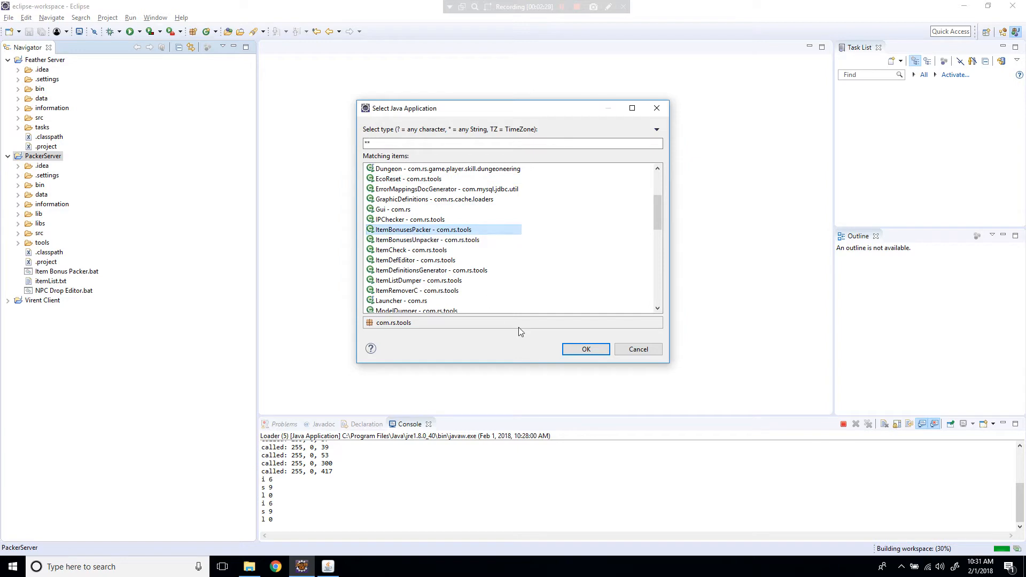
click(584, 349)
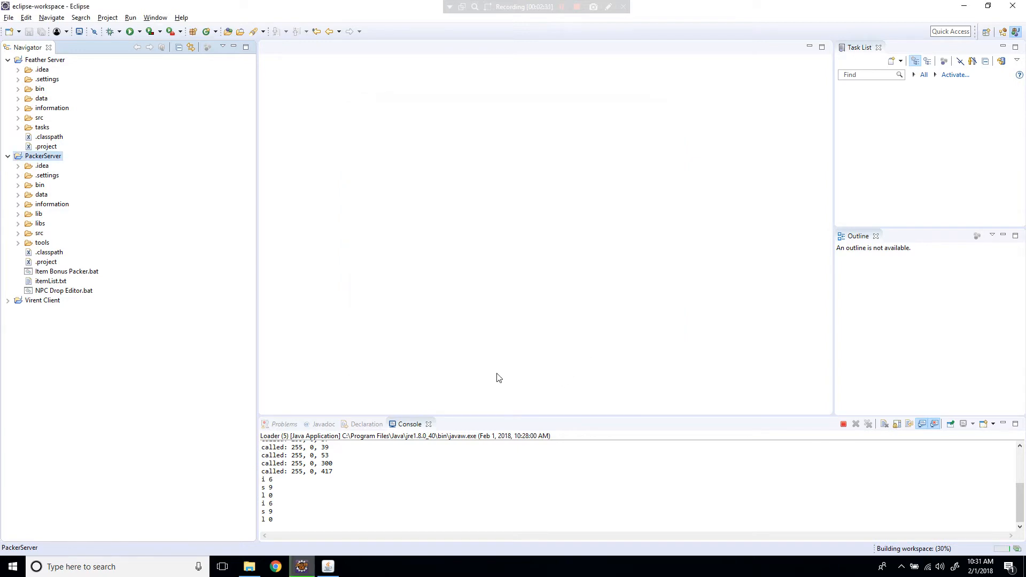
mouse_move(477, 366)
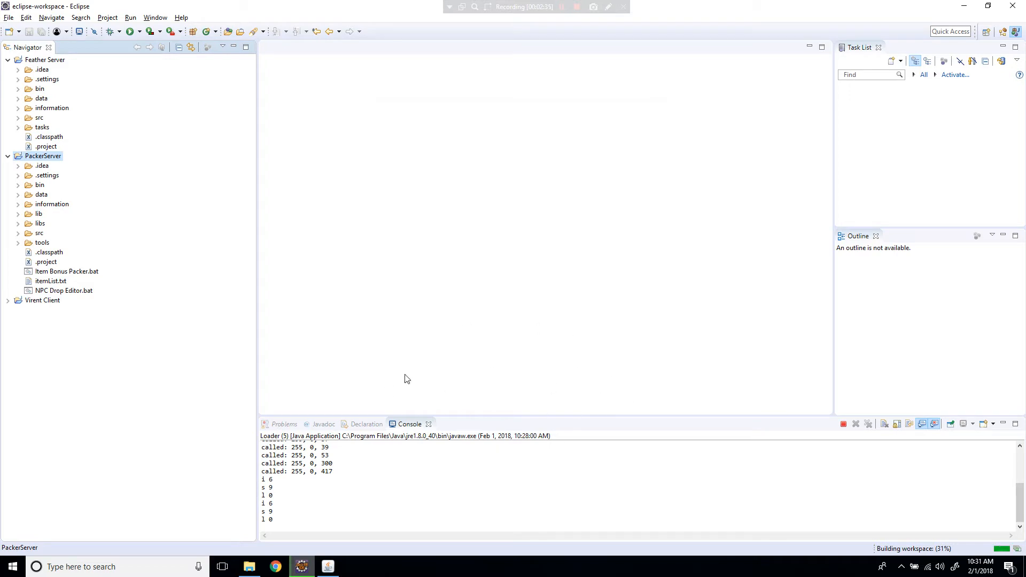
mouse_move(424, 374)
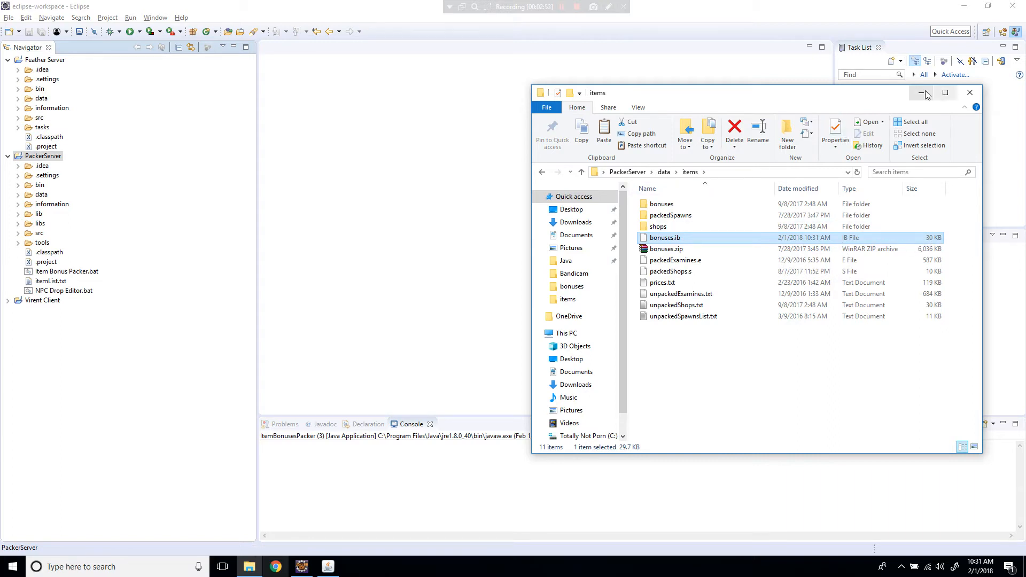
- Place the new bonuses.ib into Feather Server's data\items folder and return to Eclipse
click(926, 92)
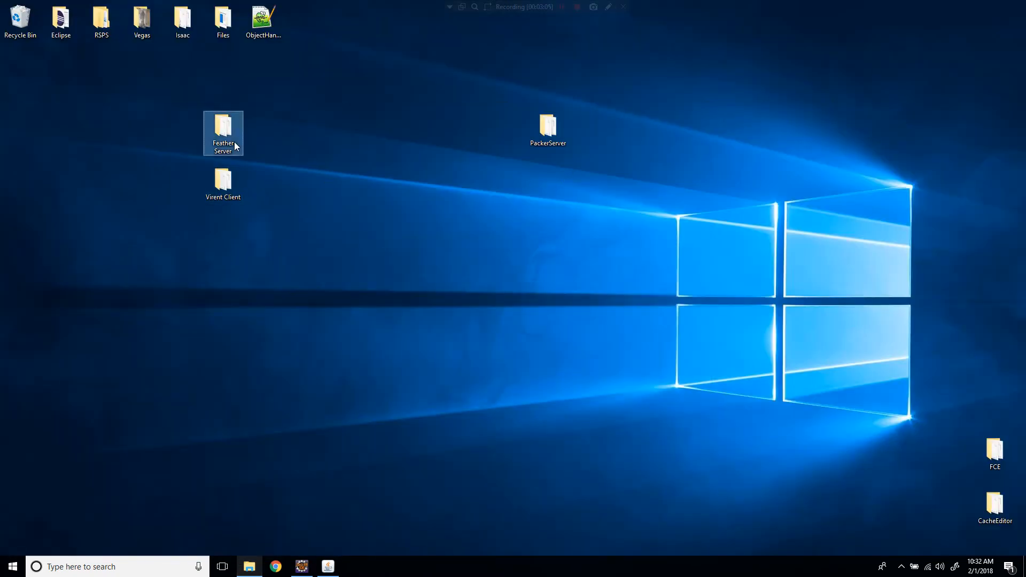
double_click(223, 129)
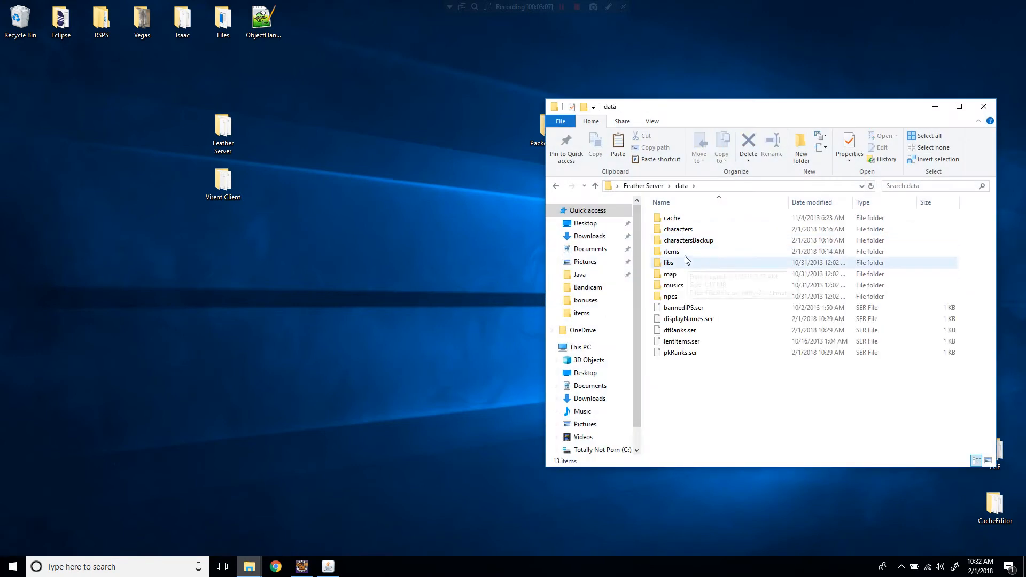
double_click(671, 251)
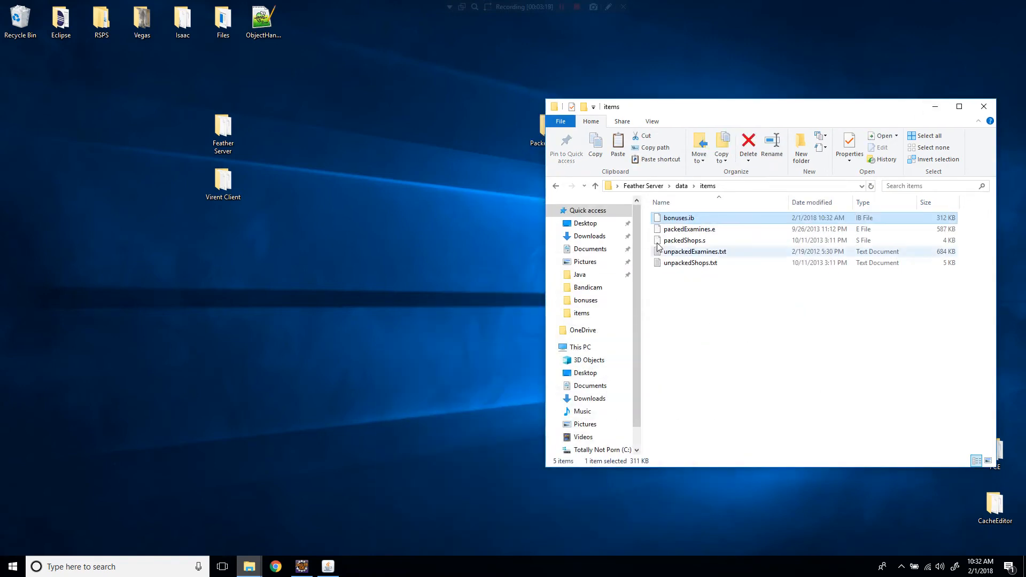
click(300, 566)
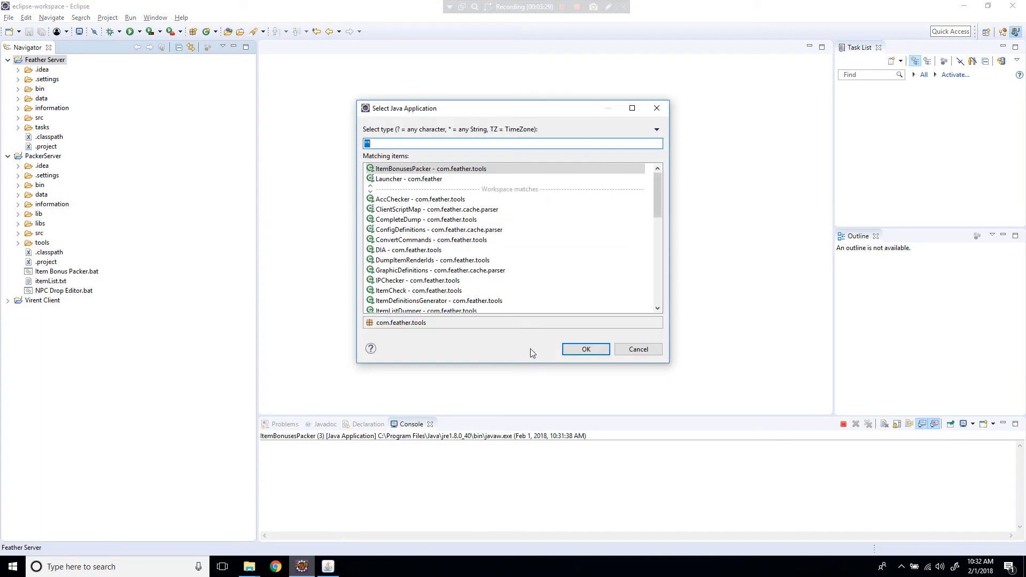
- Relaunch the Feather Server Launcher and log into the Virent client as the owner
click(585, 349)
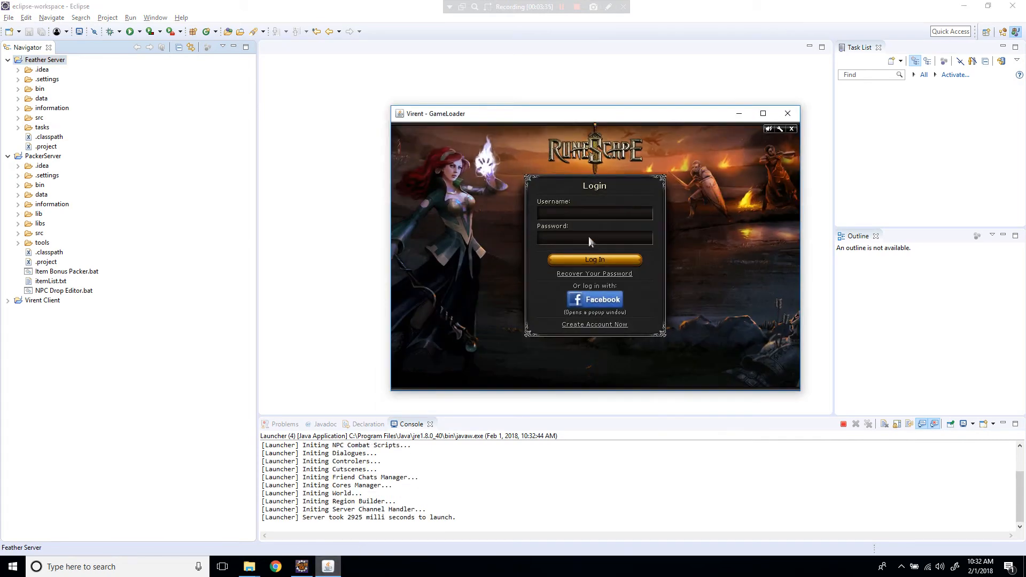
click(593, 259)
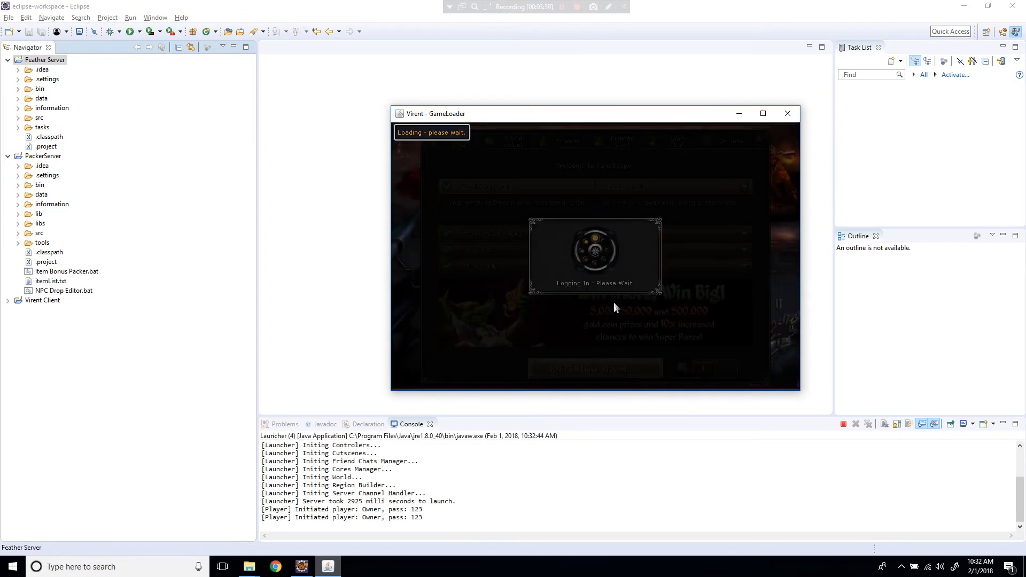
mouse_move(578, 191)
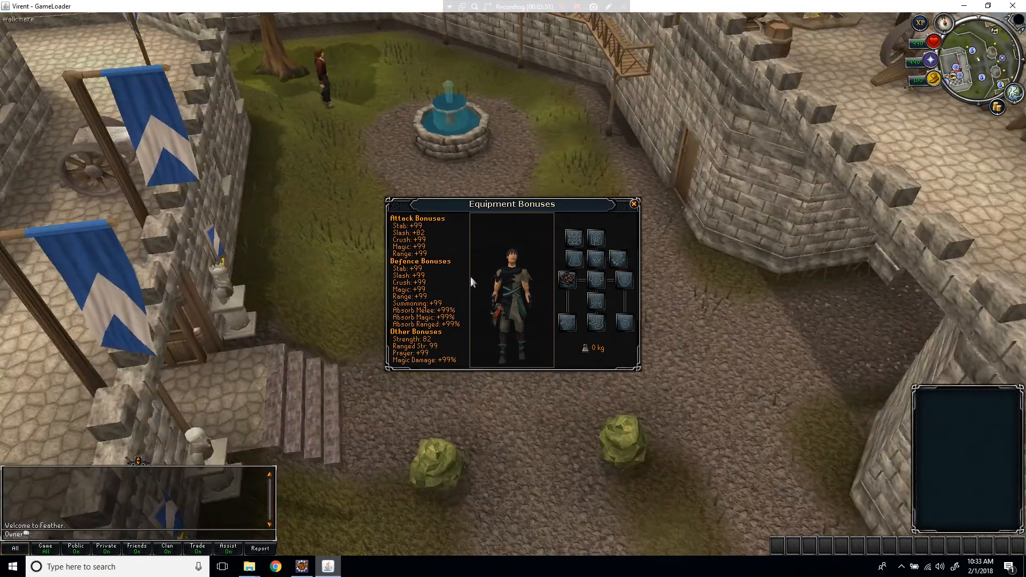
- Confirm +99 Equipment Bonuses, attack the level 2 imp by the fountain, and check the server console
click(631, 204)
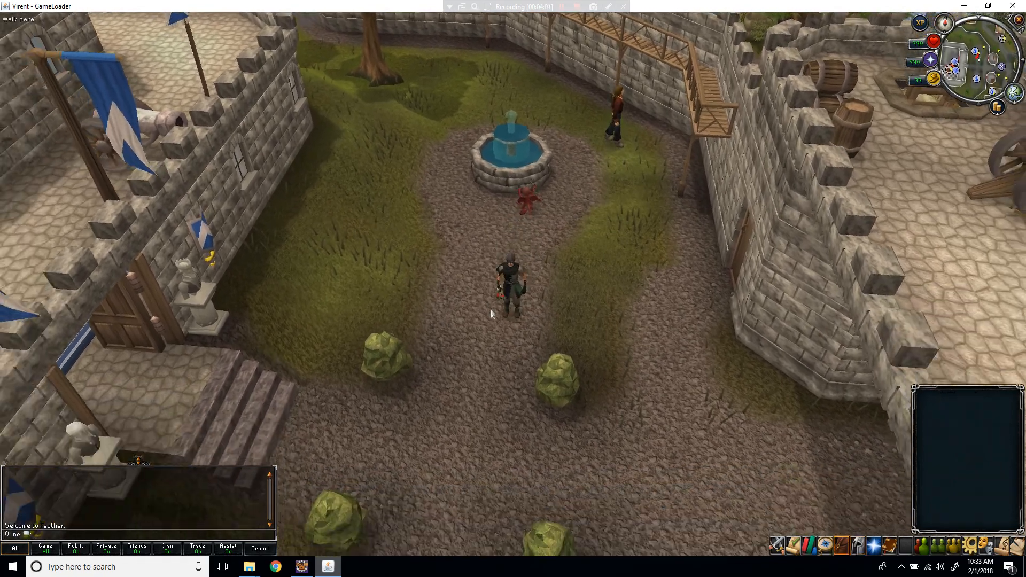
right_click(530, 190)
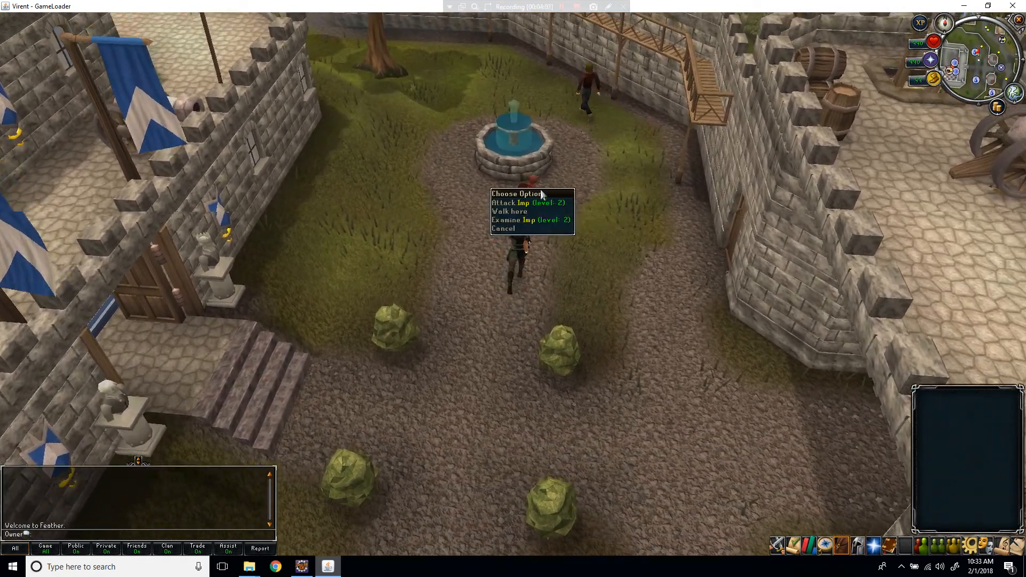
click(510, 212)
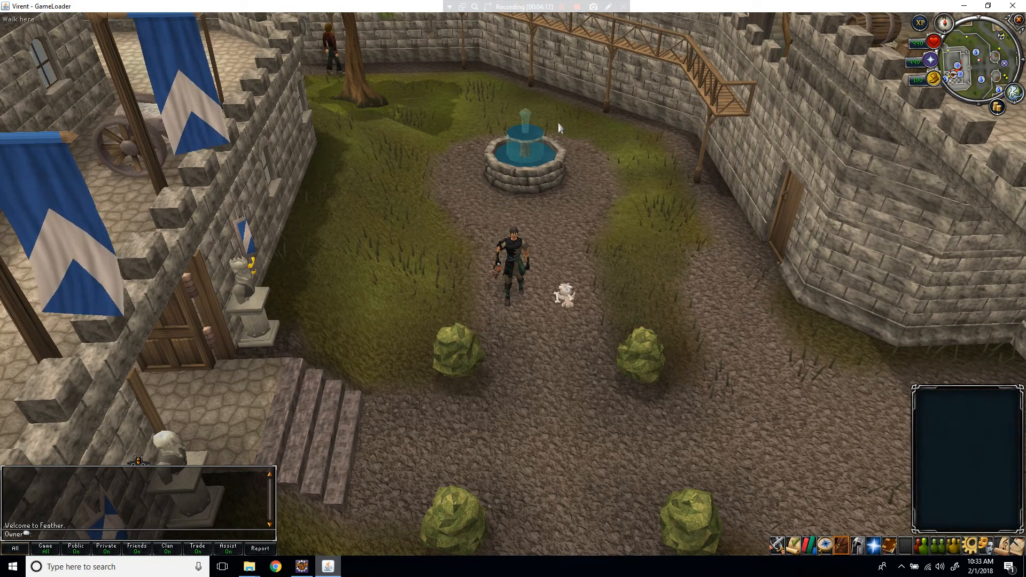
click(301, 567)
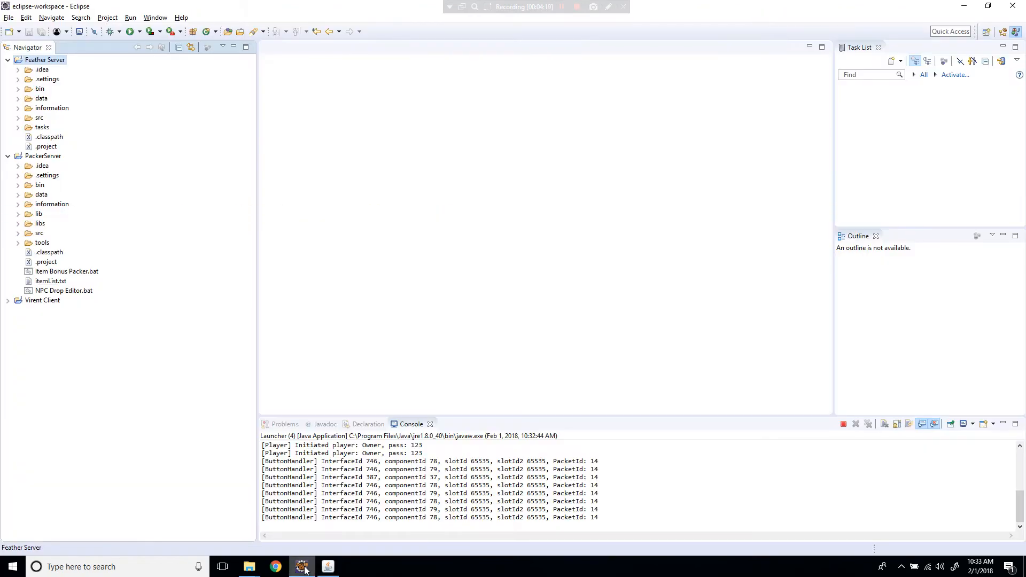
click(300, 566)
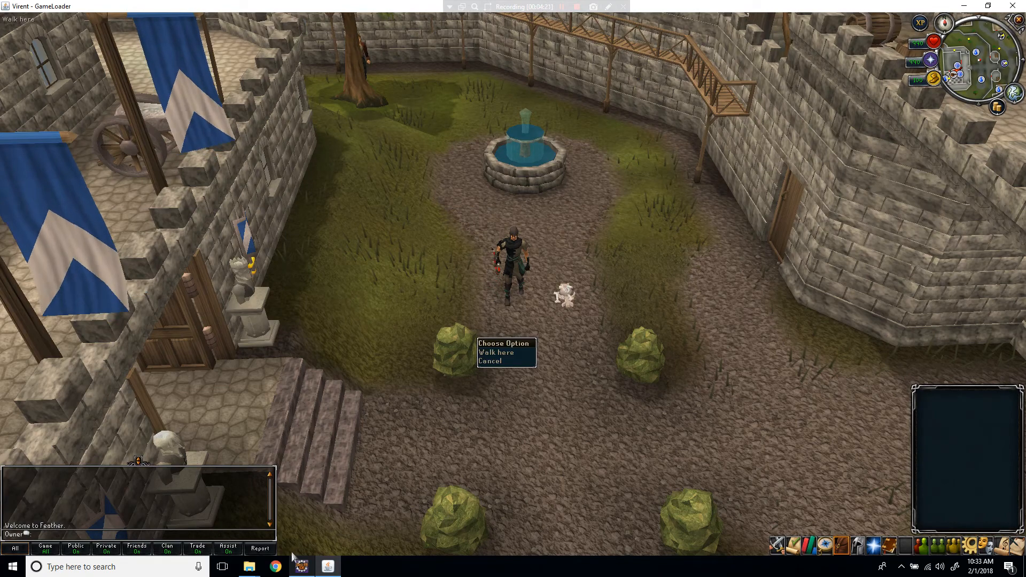